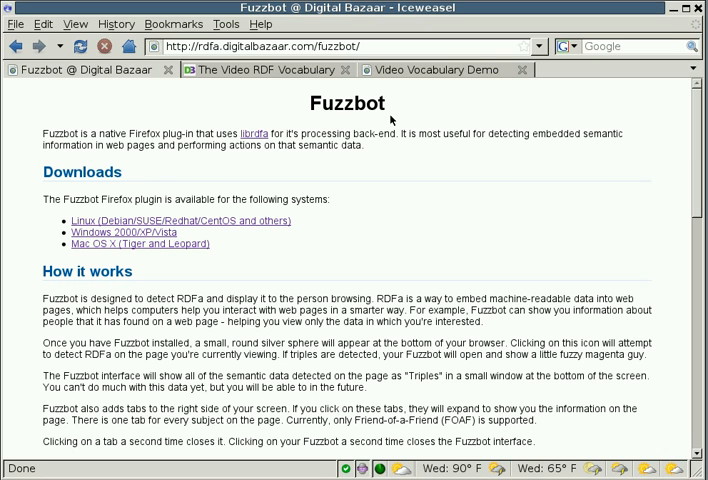
pyautogui.moveTo(386, 210)
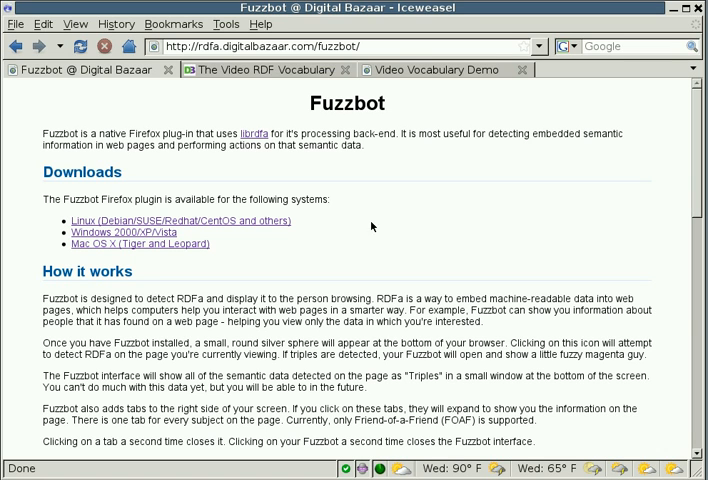
pyautogui.moveTo(349, 266)
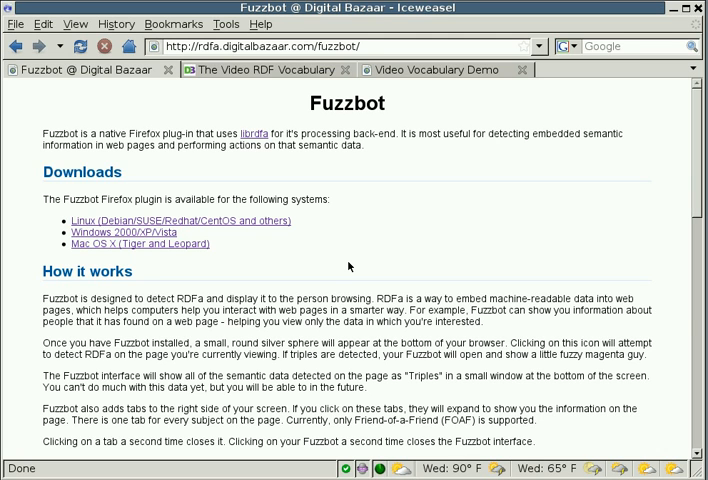
pyautogui.moveTo(346, 264)
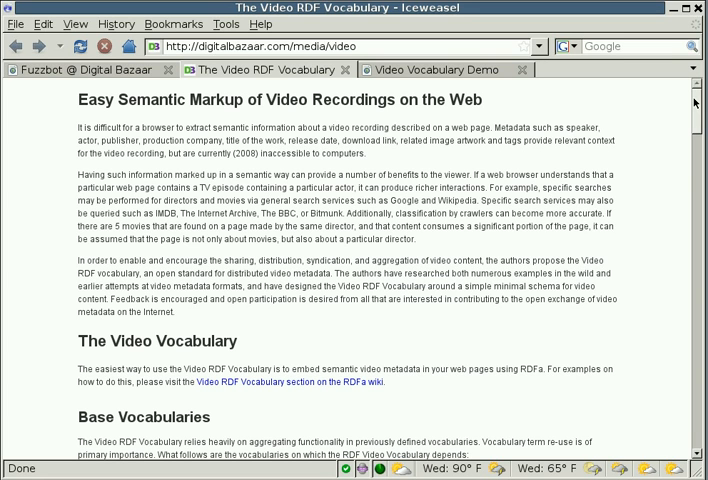
# Scroll the Video RDF Vocabulary page past Classes to properties media:sample through xhv:license
pyautogui.scroll(-3)
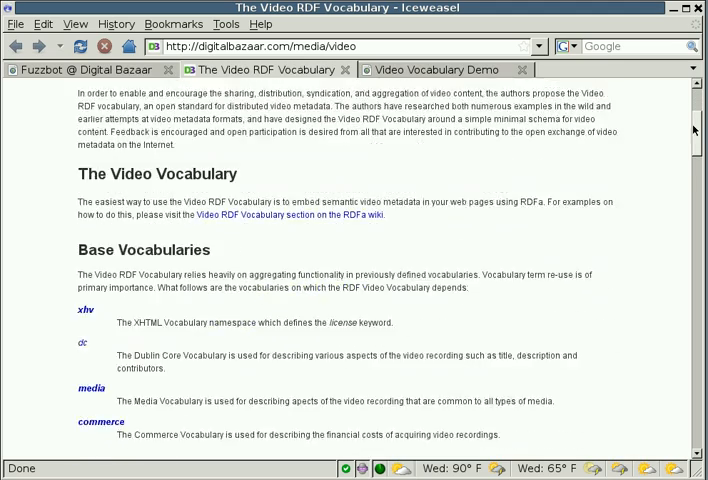
pyautogui.scroll(-3)
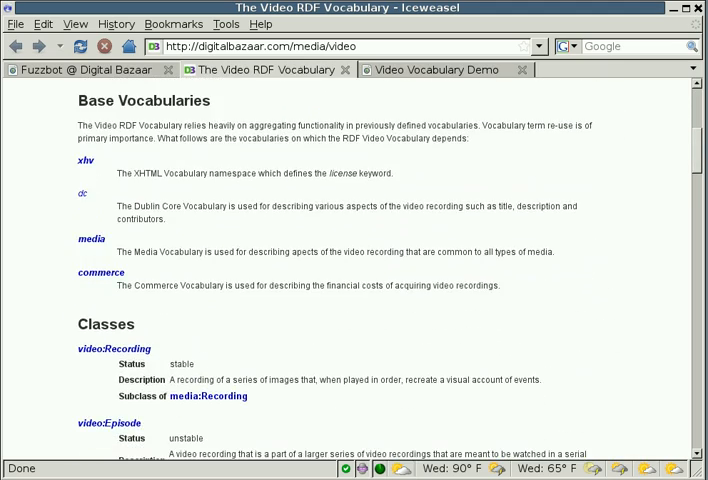
pyautogui.scroll(-3)
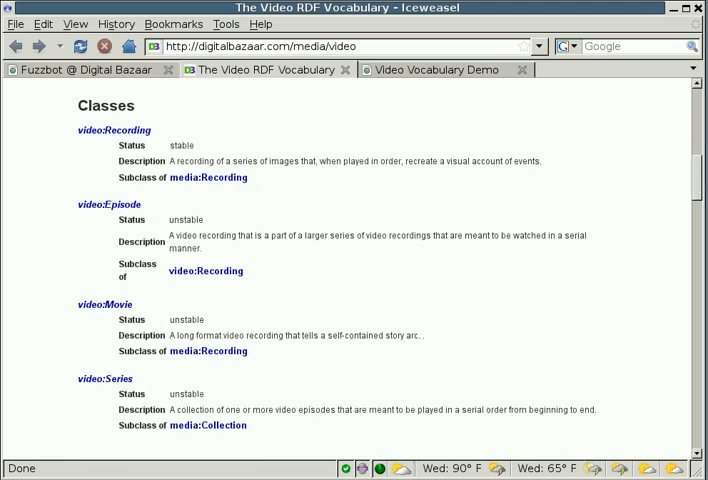
pyautogui.moveTo(146, 204)
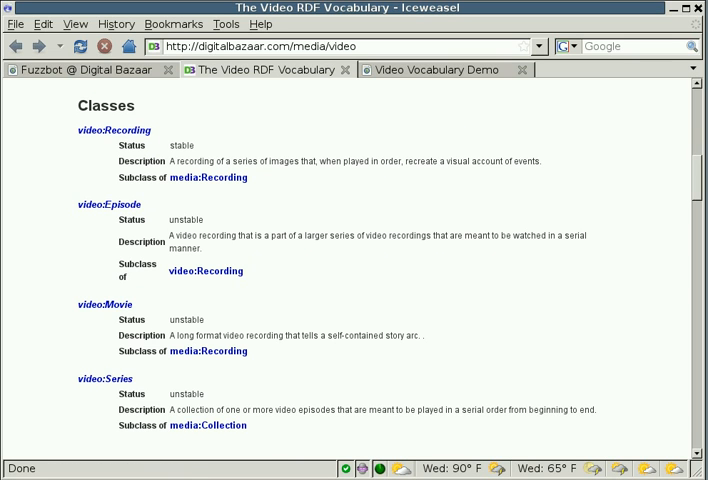
pyautogui.scroll(-3)
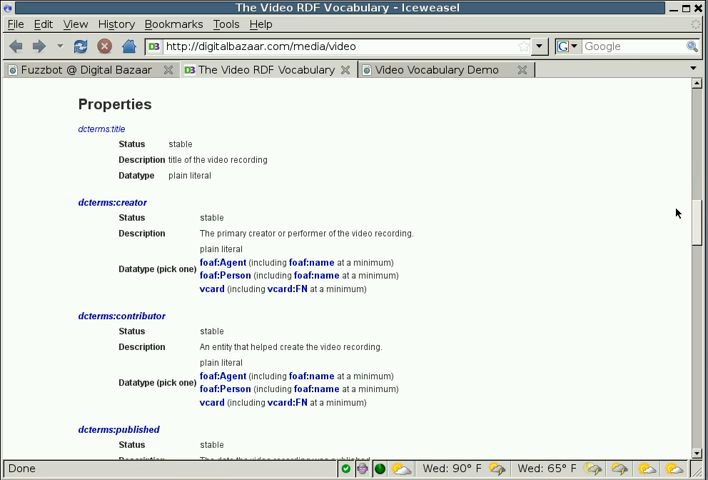
pyautogui.scroll(-3)
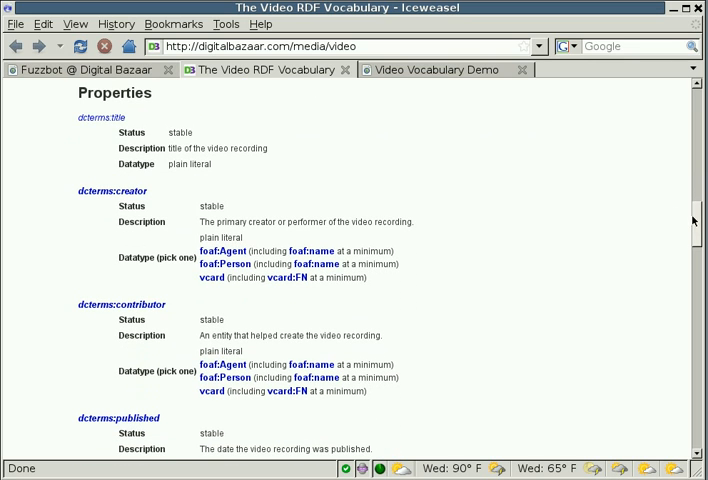
pyautogui.scroll(-3)
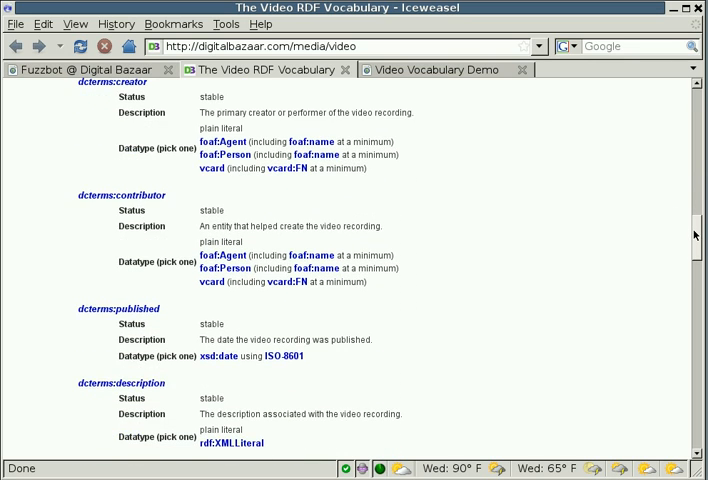
pyautogui.scroll(-3)
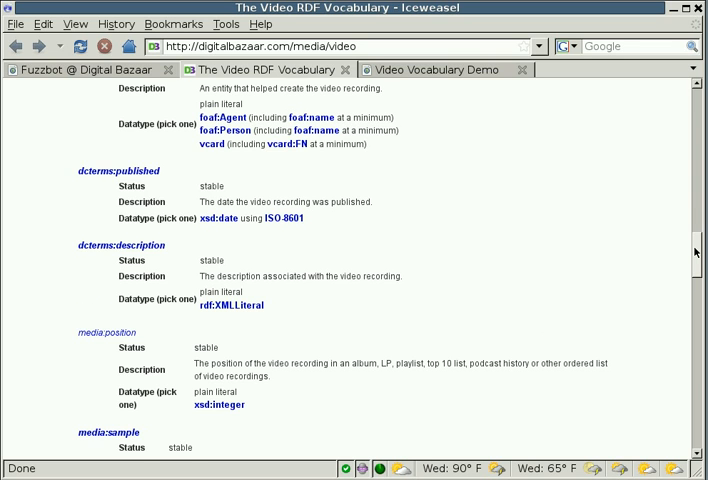
pyautogui.scroll(-3)
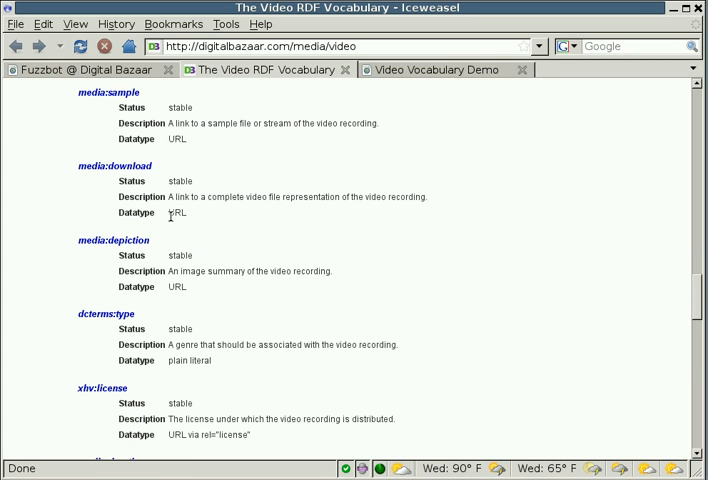
pyautogui.moveTo(174, 321)
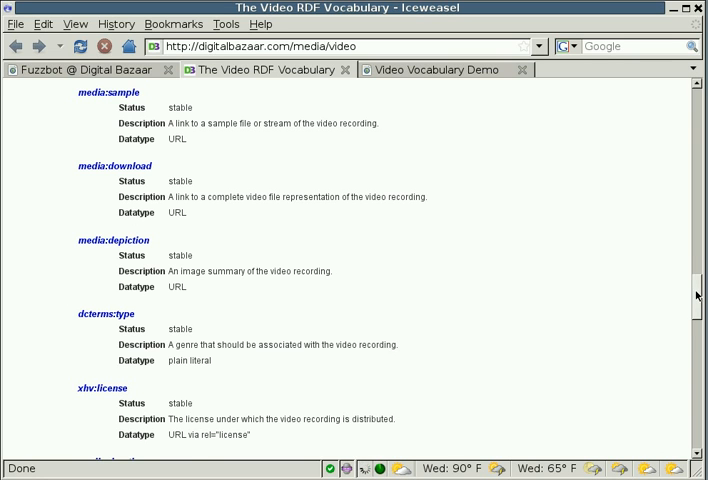
# Scroll down to commerce:costs and Scope, then back up to the introduction
pyautogui.scroll(-3)
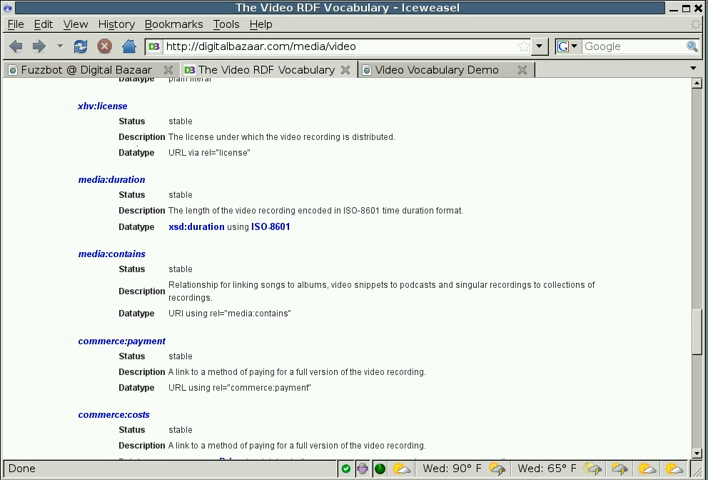
pyautogui.moveTo(145, 177)
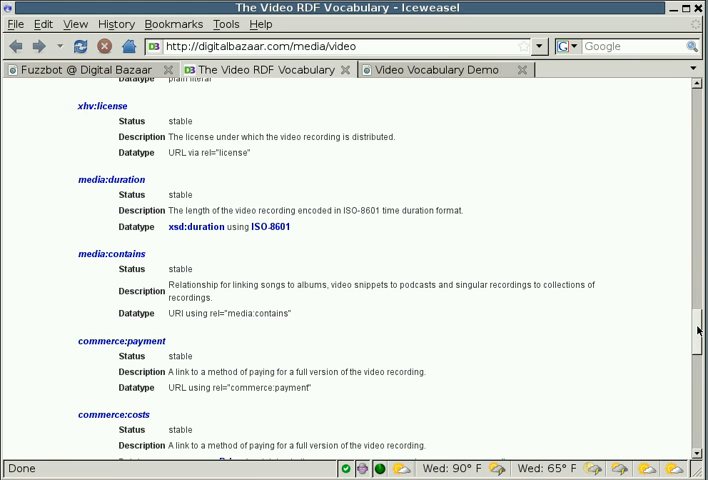
pyautogui.scroll(-3)
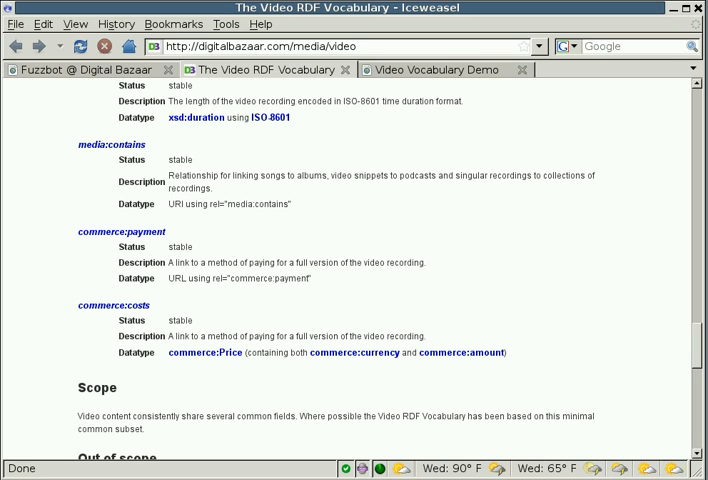
pyautogui.moveTo(169, 249)
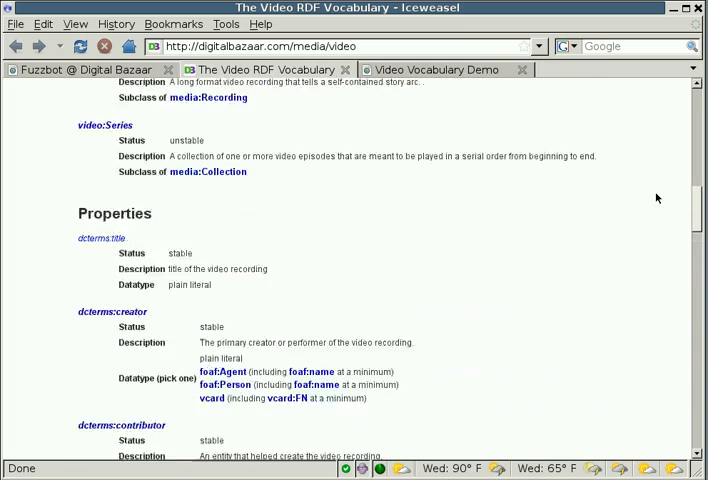
pyautogui.scroll(3)
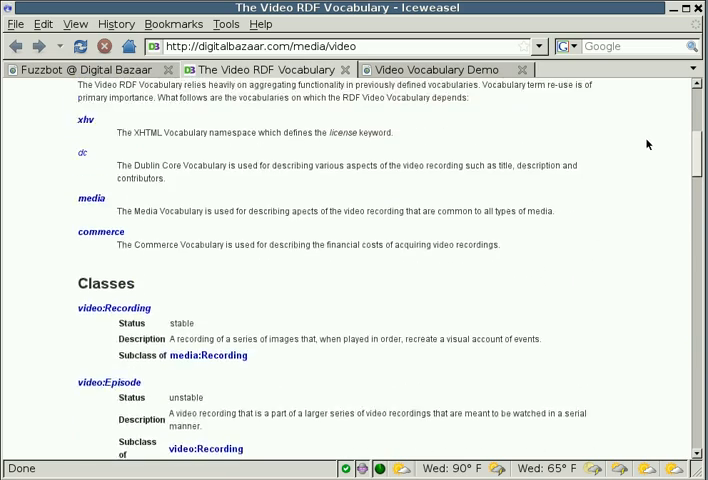
pyautogui.scroll(3)
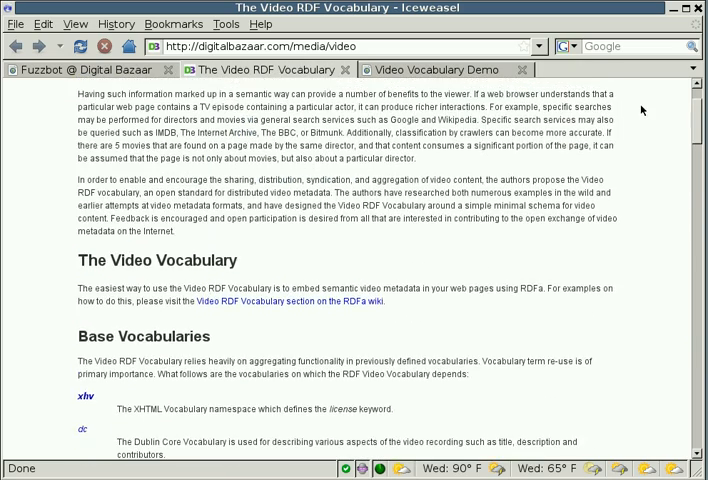
pyautogui.click(445, 69)
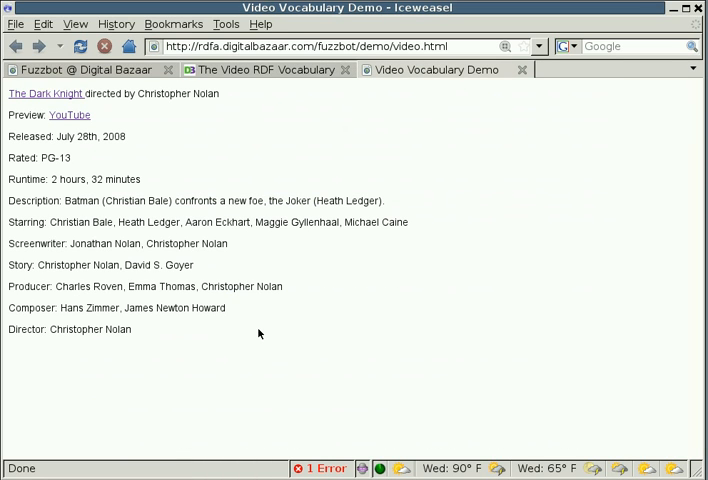
pyautogui.moveTo(337, 296)
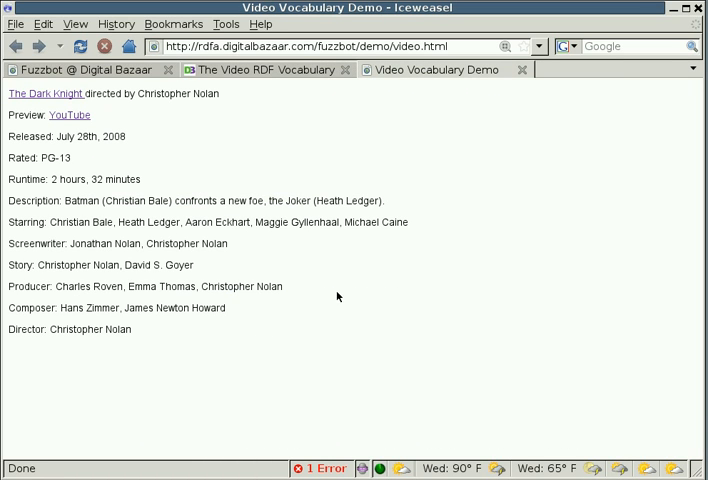
pyautogui.moveTo(177, 160)
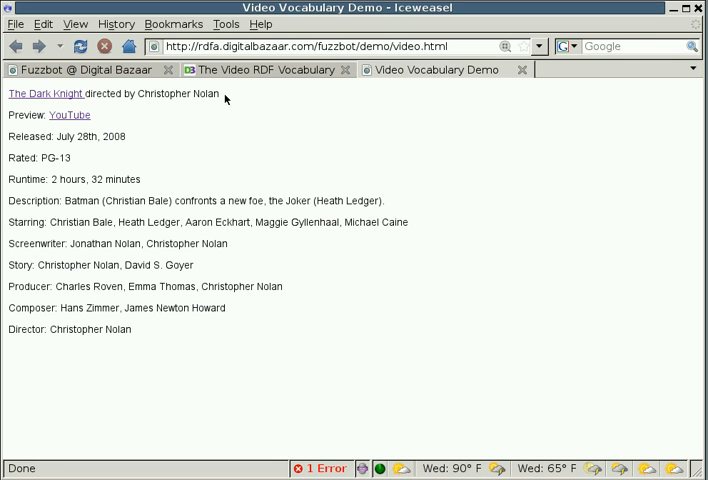
pyautogui.moveTo(231, 99)
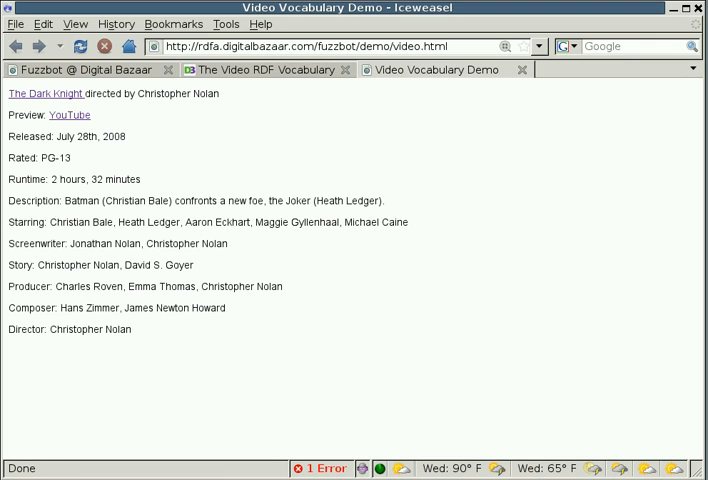
pyautogui.moveTo(306, 277)
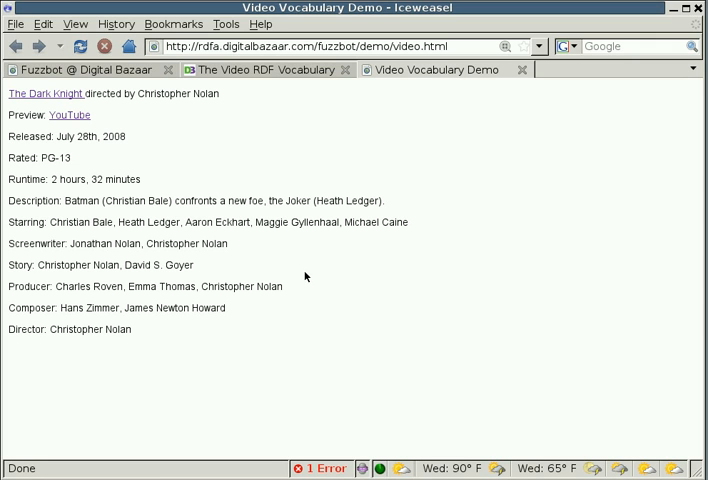
pyautogui.moveTo(308, 237)
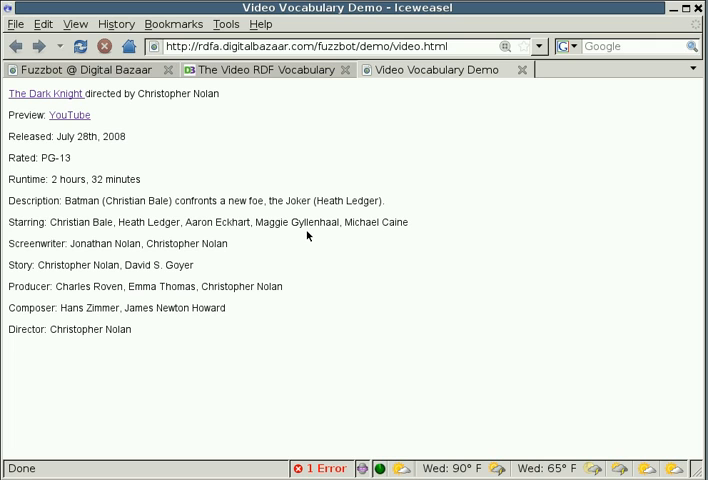
pyautogui.moveTo(308, 266)
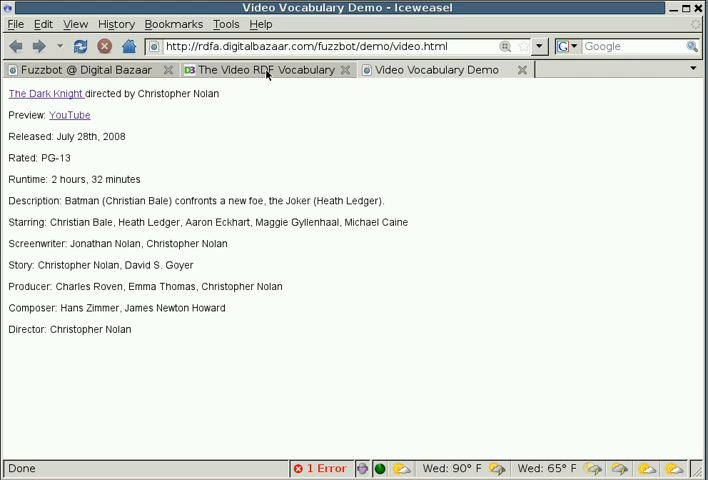
pyautogui.click(258, 70)
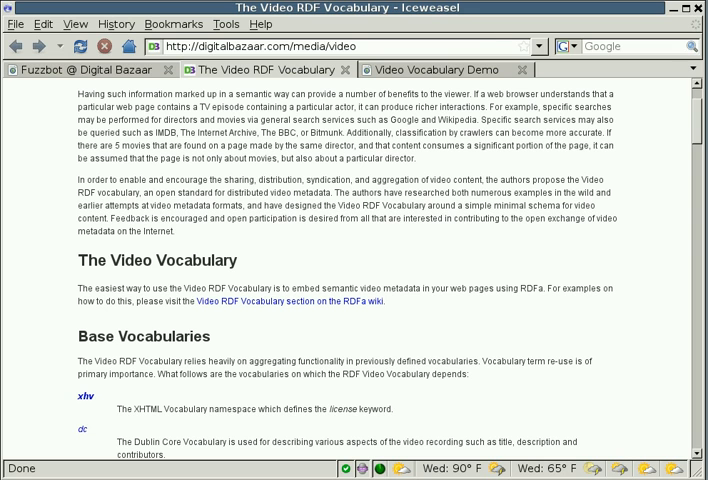
pyautogui.moveTo(490, 40)
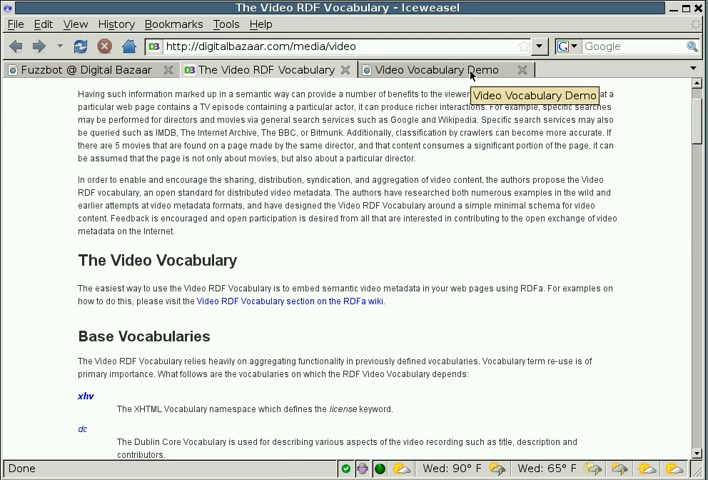
# Open Fuzzbot's Video Information for The Dark Knight from the address-bar icon
pyautogui.click(440, 69)
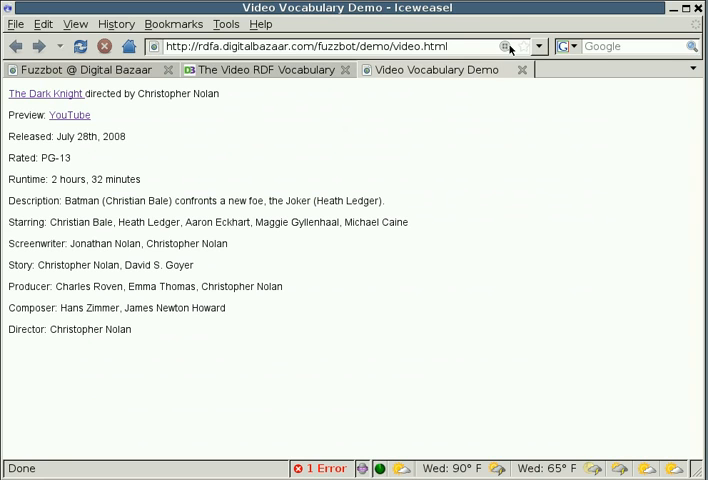
pyautogui.moveTo(482, 150)
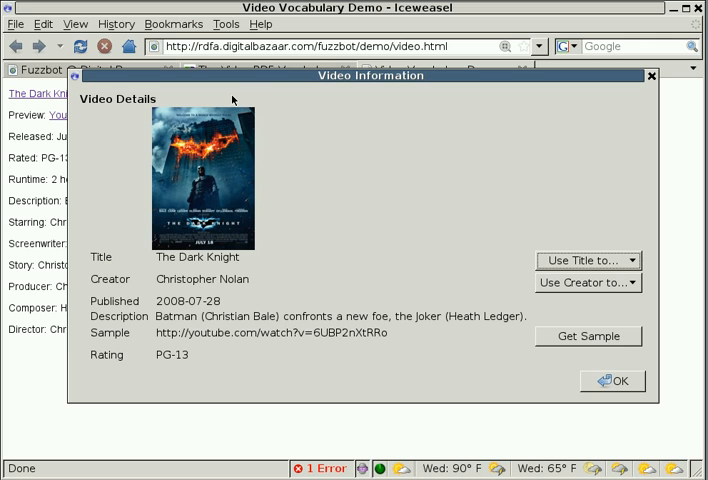
pyautogui.moveTo(318, 163)
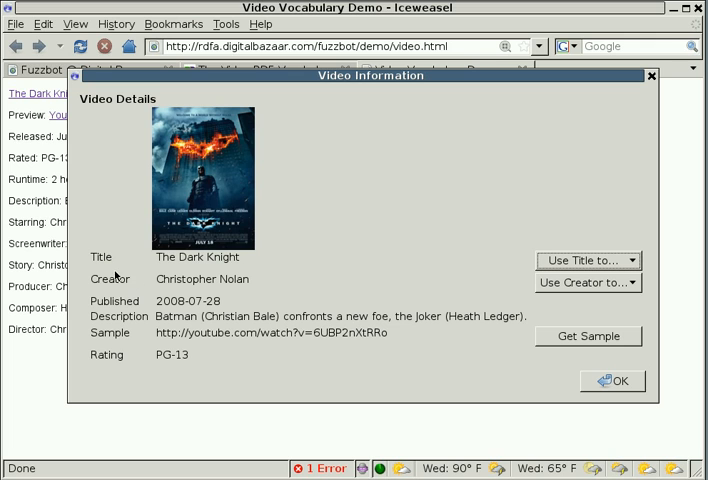
pyautogui.moveTo(155, 270)
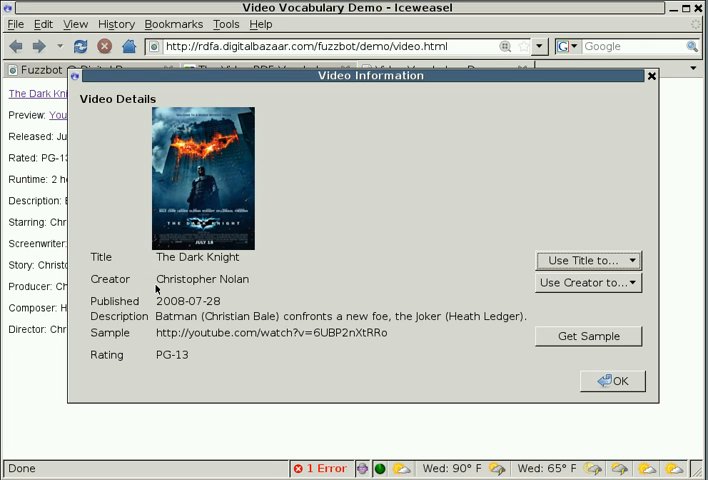
pyautogui.moveTo(160, 307)
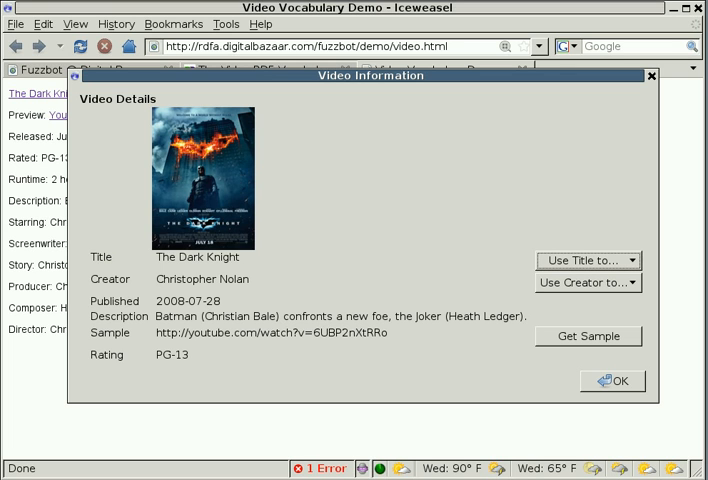
pyautogui.moveTo(172, 340)
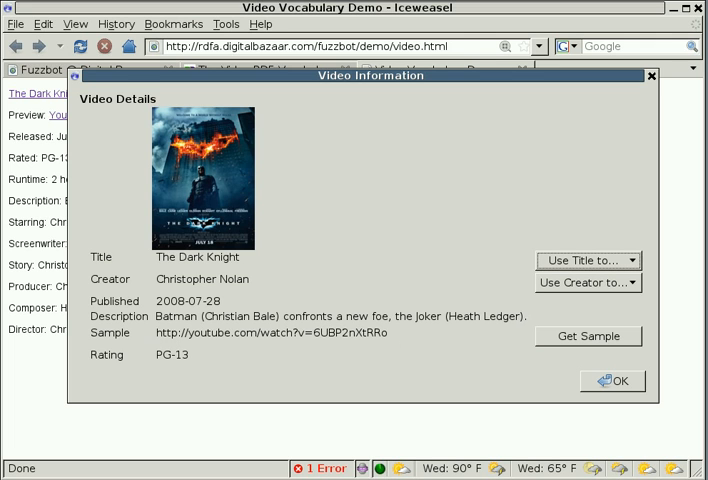
pyautogui.moveTo(398, 337)
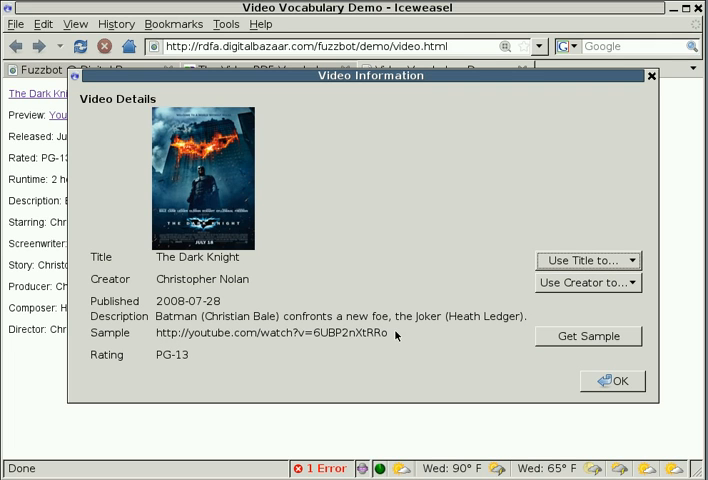
pyautogui.moveTo(184, 374)
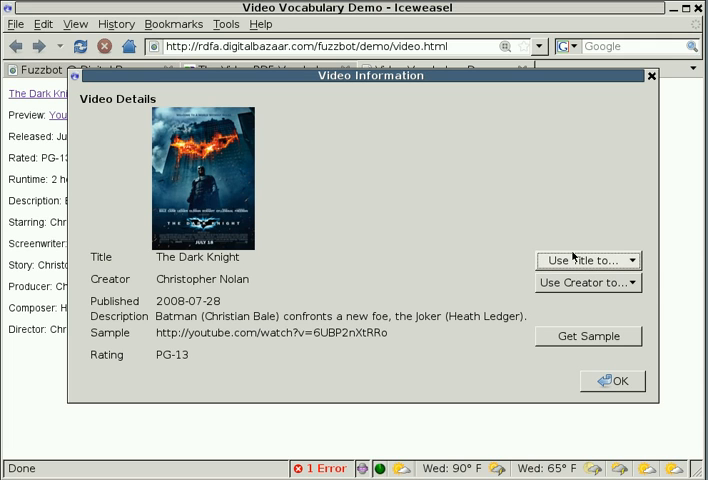
# Choose Search IMDB under 'Use Title to...' and confirm with OK
pyautogui.click(582, 260)
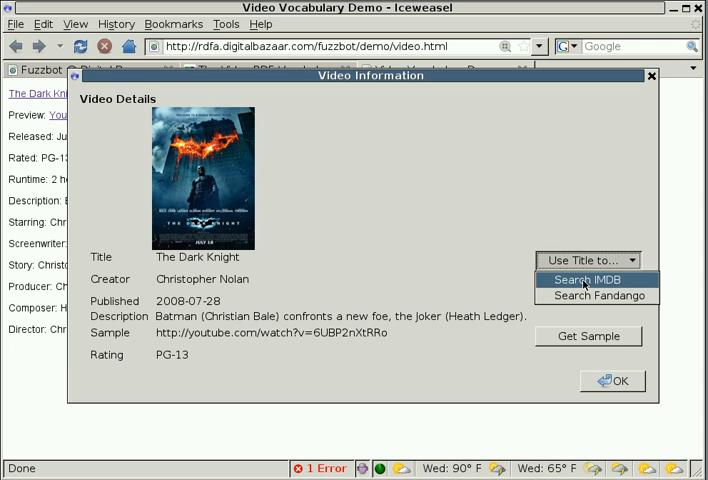
pyautogui.click(593, 280)
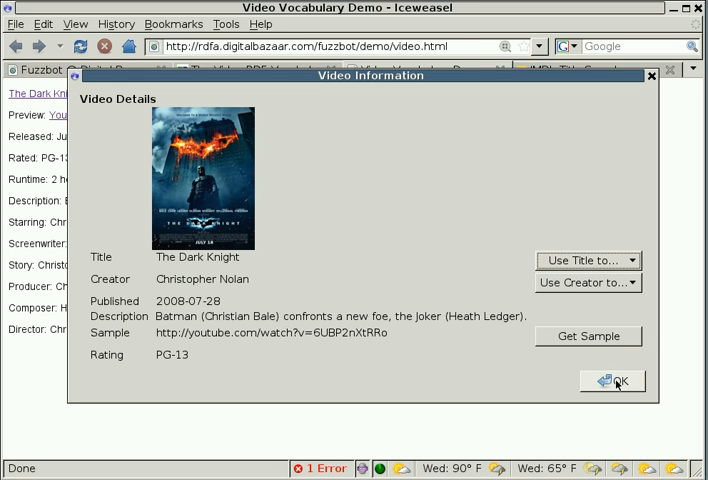
pyautogui.click(607, 380)
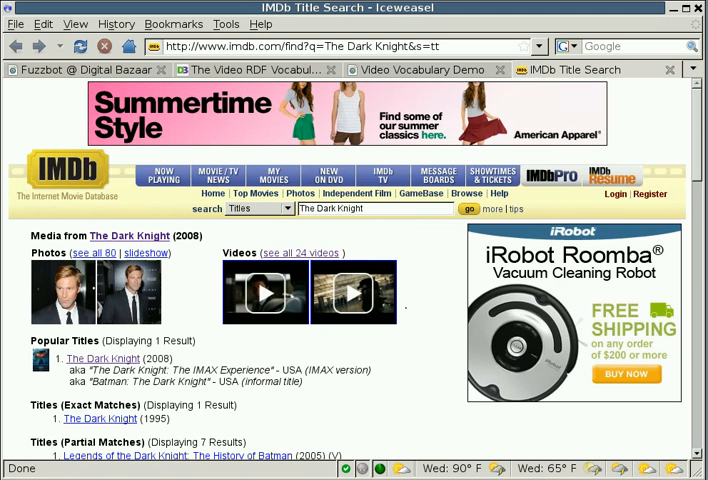
# Scroll The Dark Knight (2008) IMDb page, then close its tab
pyautogui.scroll(-3)
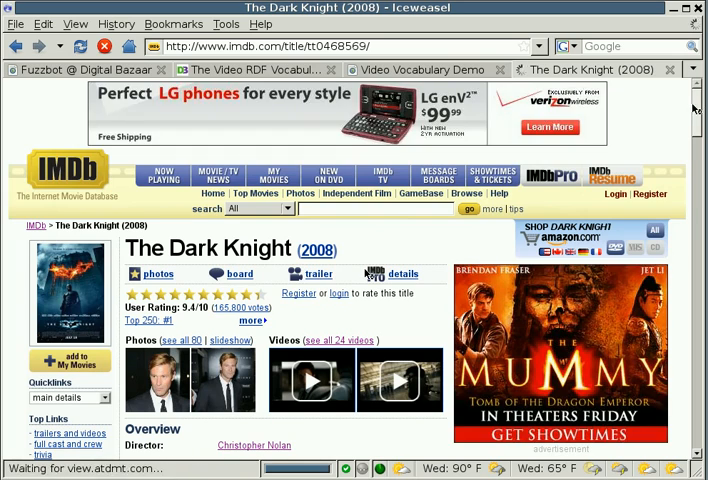
pyautogui.scroll(-3)
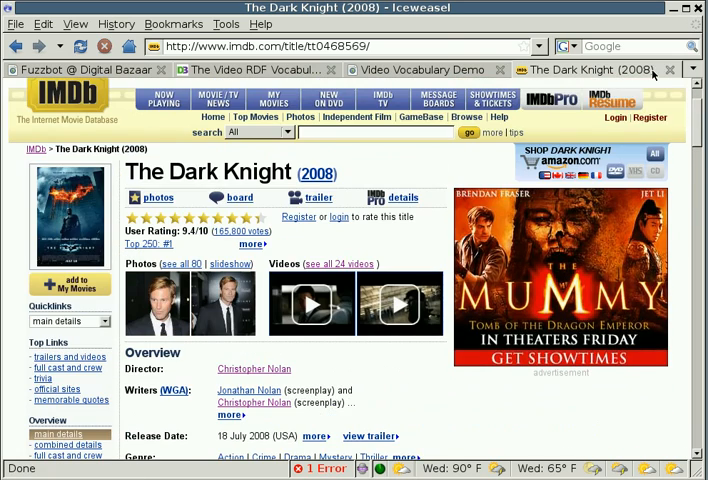
pyautogui.click(415, 69)
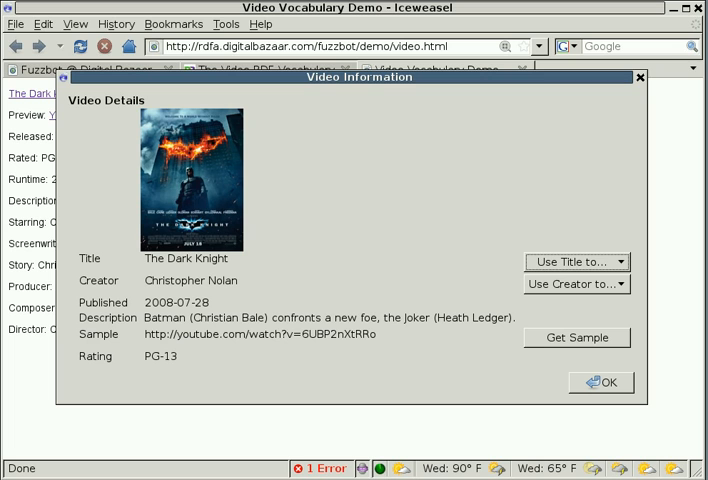
pyautogui.moveTo(491, 277)
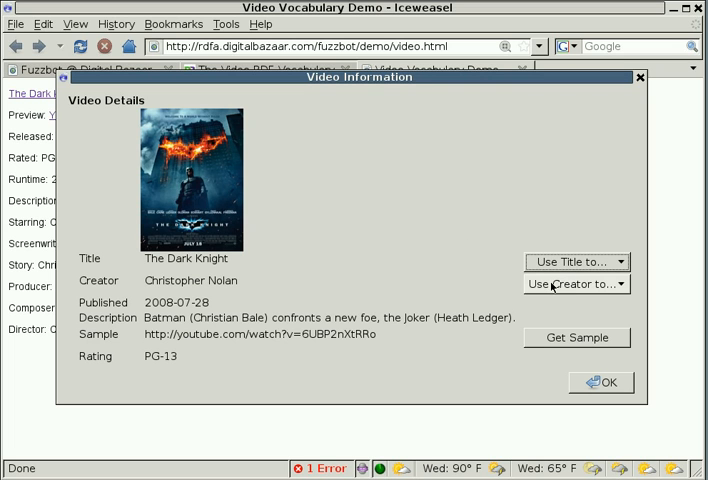
# Choose Search Rotten Tomatoes under 'Use Creator to...' for Christopher Nolan and confirm with OK
pyautogui.click(576, 285)
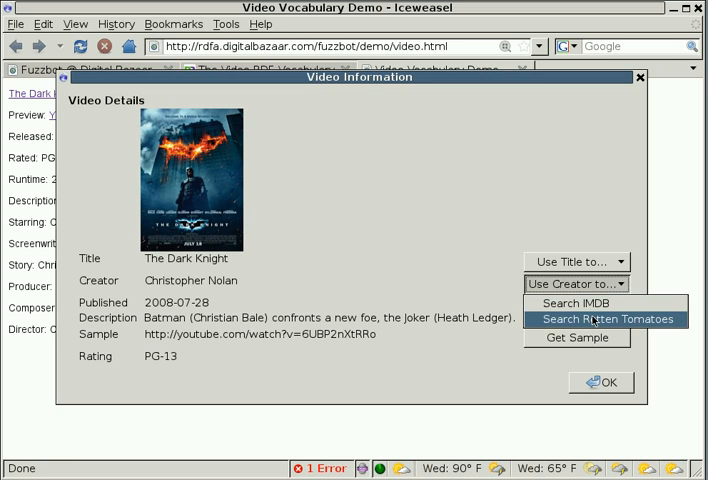
pyautogui.click(605, 319)
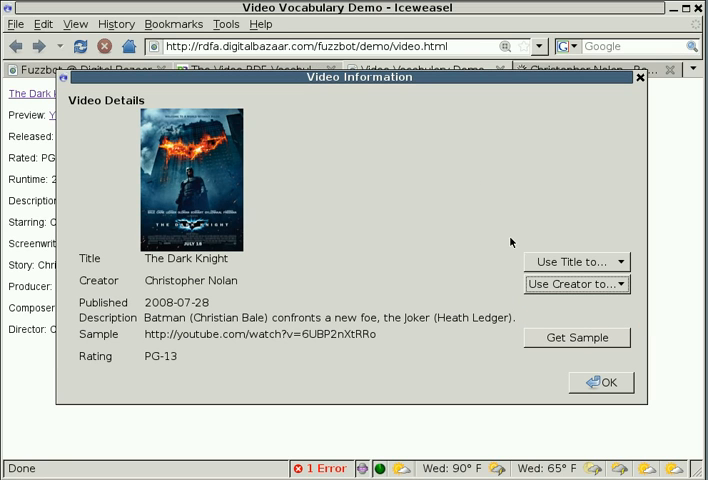
pyautogui.click(576, 284)
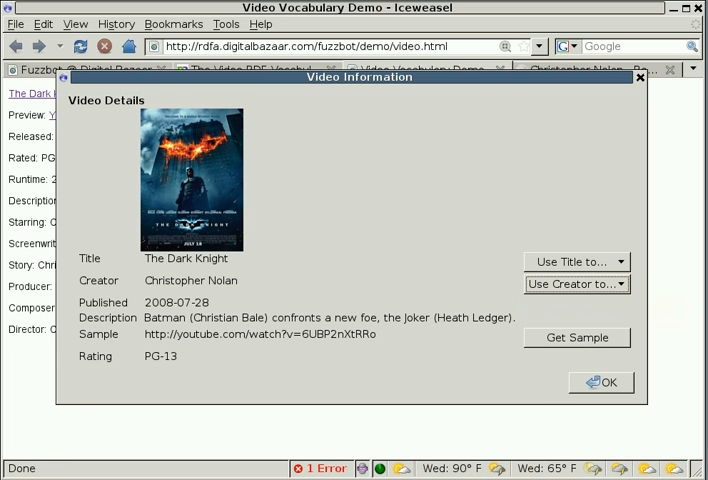
pyautogui.click(602, 382)
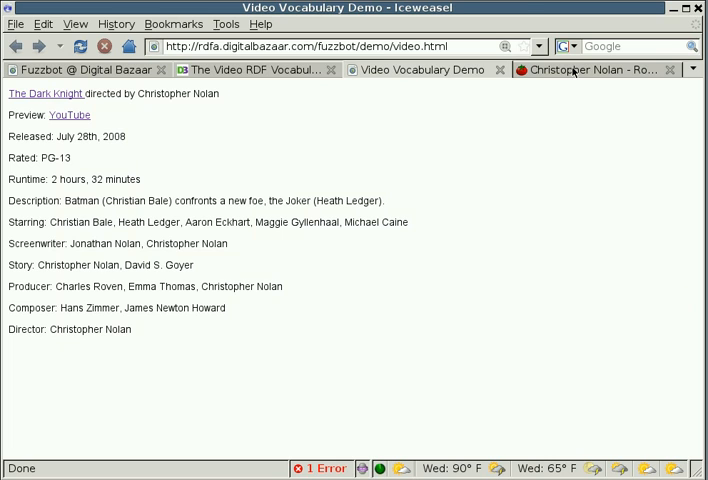
# Switch to the Christopher Nolan Rotten Tomatoes tab and scroll to his highest and lowest rated films
pyautogui.click(588, 70)
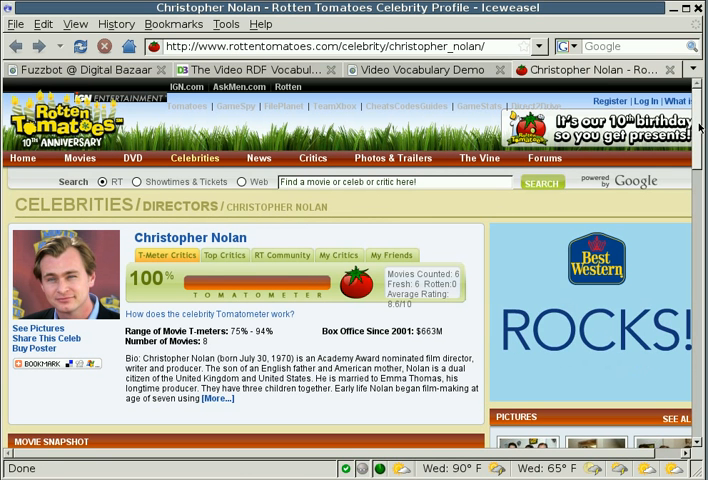
pyautogui.scroll(-3)
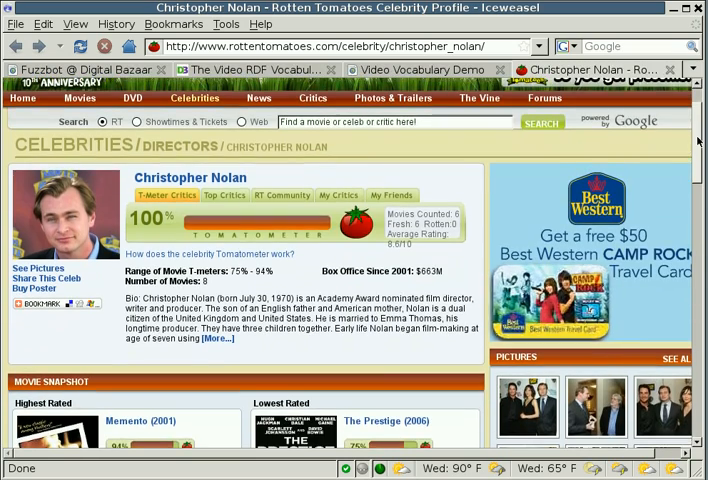
pyautogui.scroll(-3)
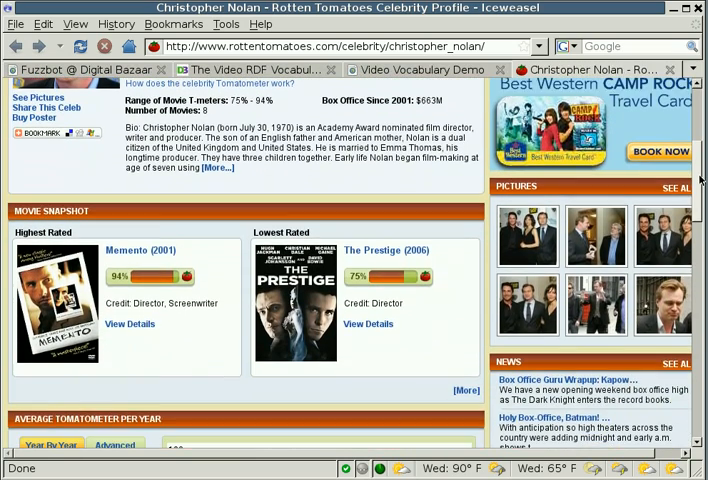
pyautogui.scroll(-3)
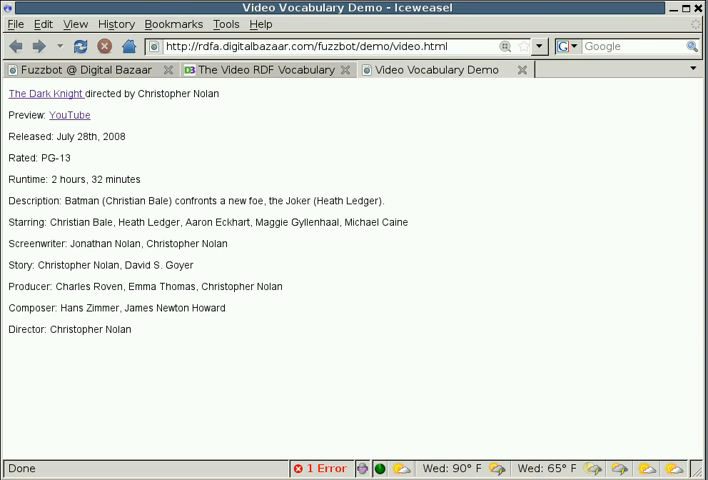
pyautogui.moveTo(510, 48)
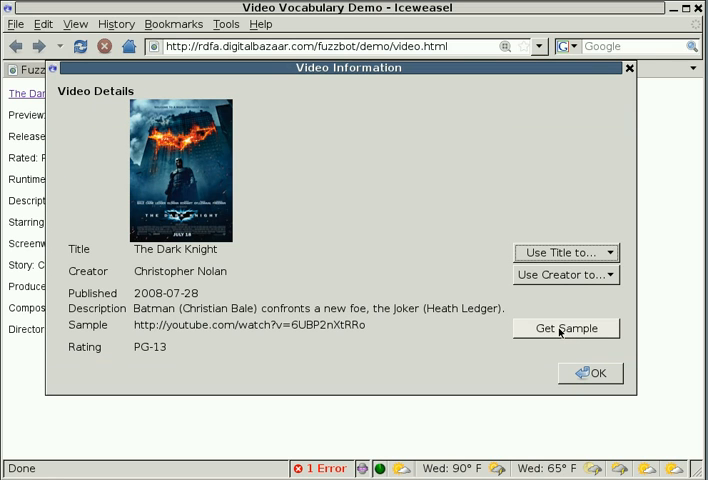
# Request The Dark Knight's sample trailer with Get Sample
pyautogui.click(565, 328)
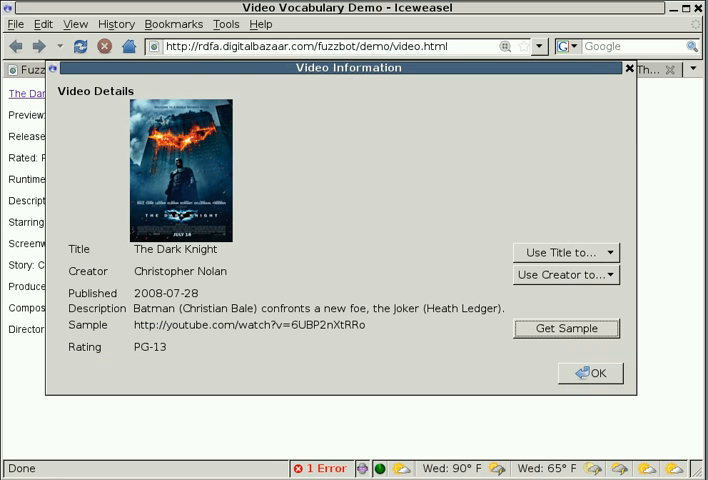
pyautogui.moveTo(591, 372)
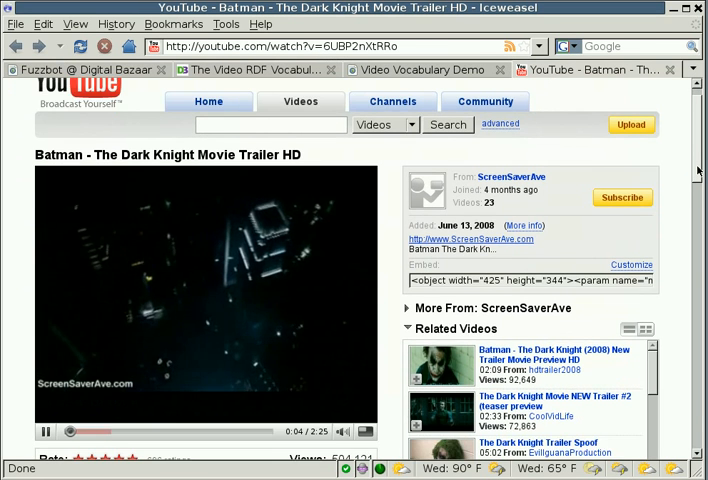
# Watch the Batman - The Dark Knight Movie Trailer HD on YouTube, scrolling the page
pyautogui.scroll(-3)
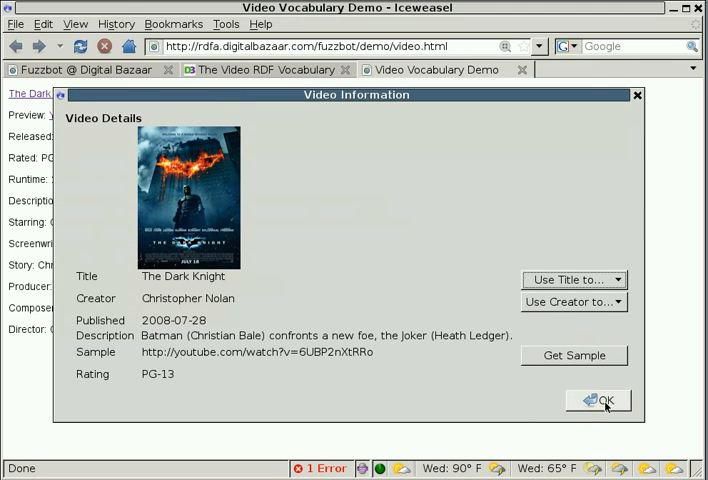
# Dismiss The Dark Knight's Video Information dialog with OK
pyautogui.click(598, 399)
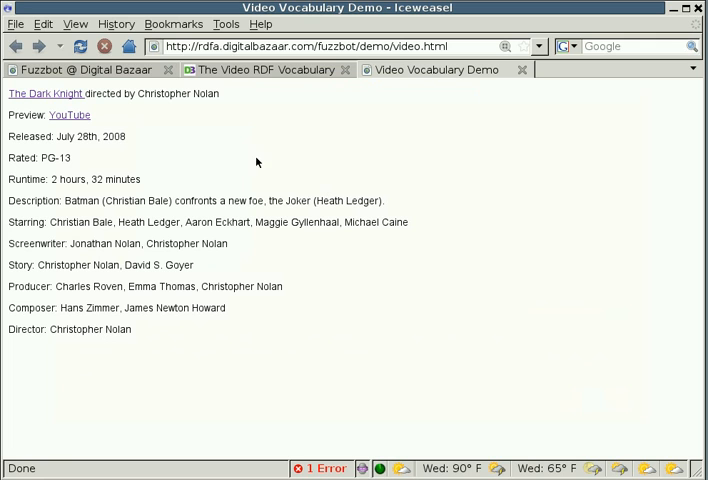